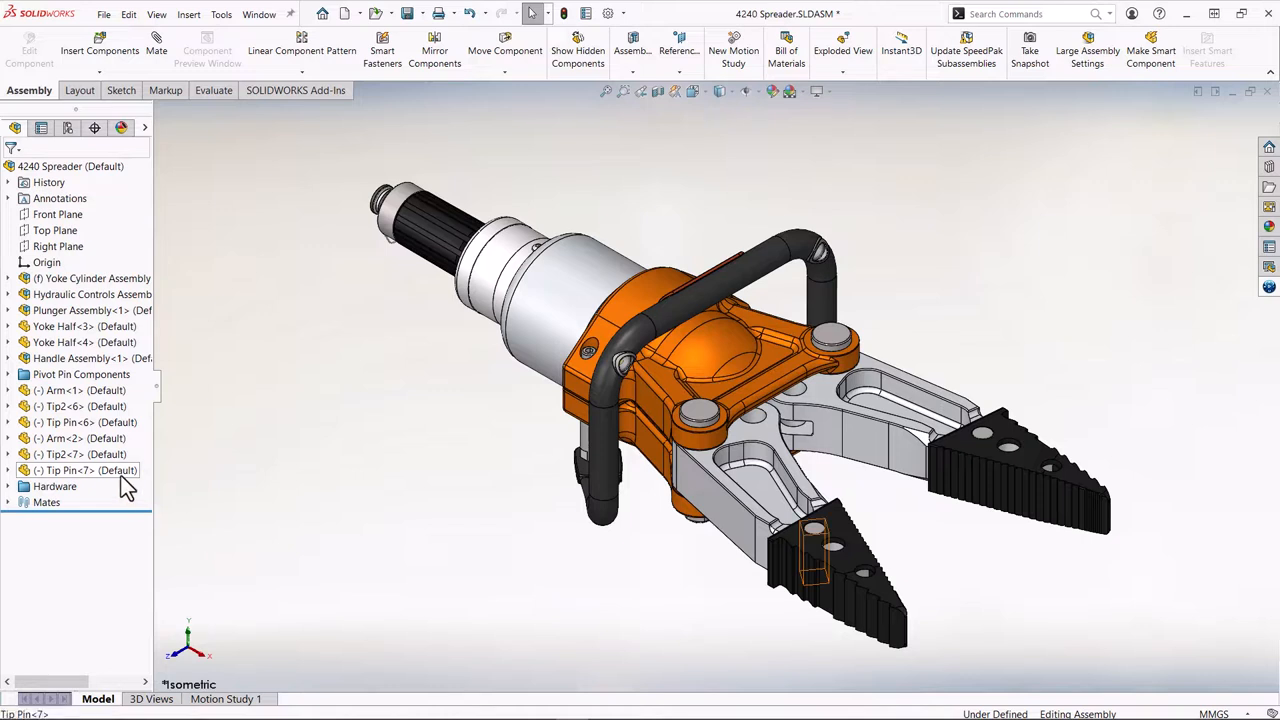
# - Add a new comment to the Tip Pin<7> component from its right-click menu
pyautogui.rightClick(85, 470)
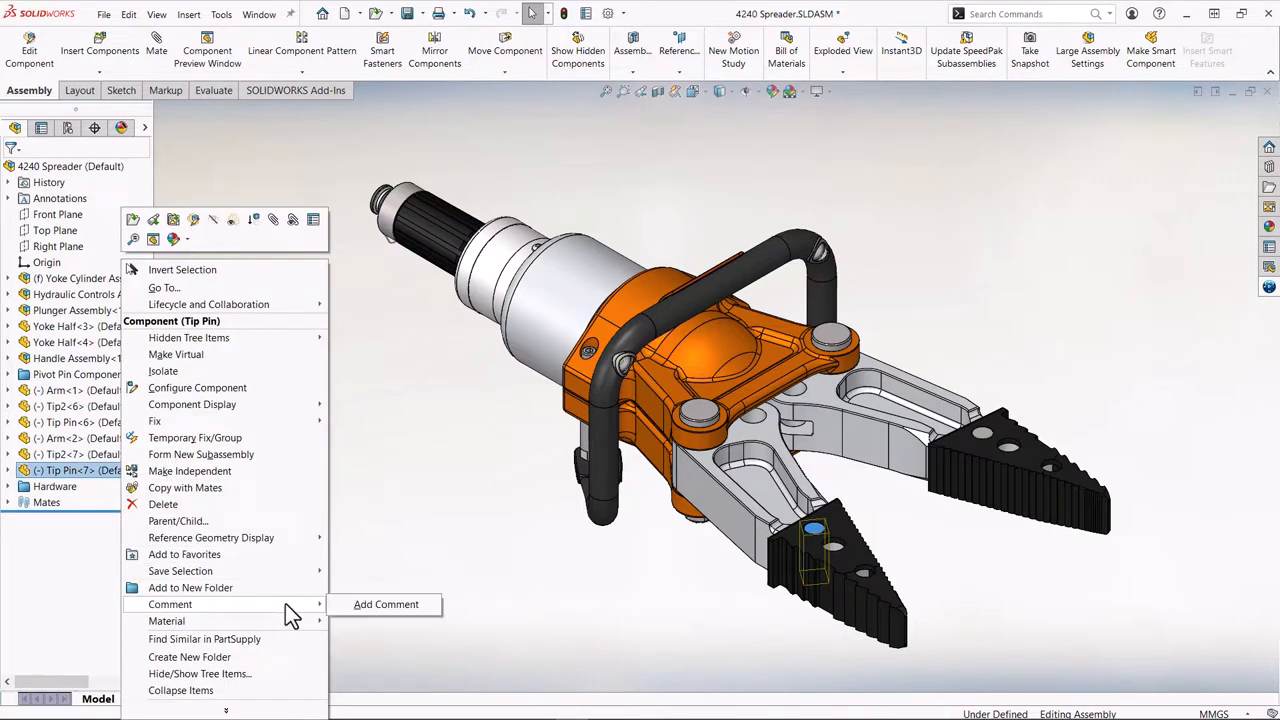
pyautogui.click(386, 604)
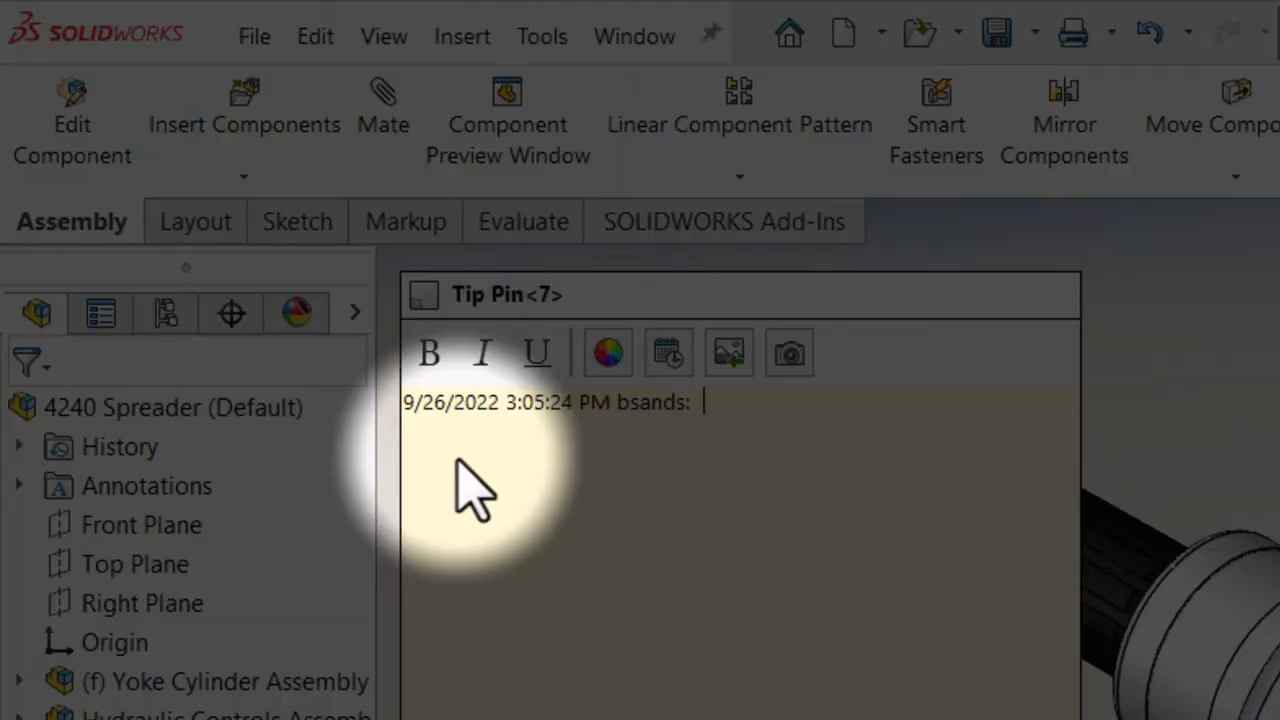
pyautogui.moveTo(530, 410)
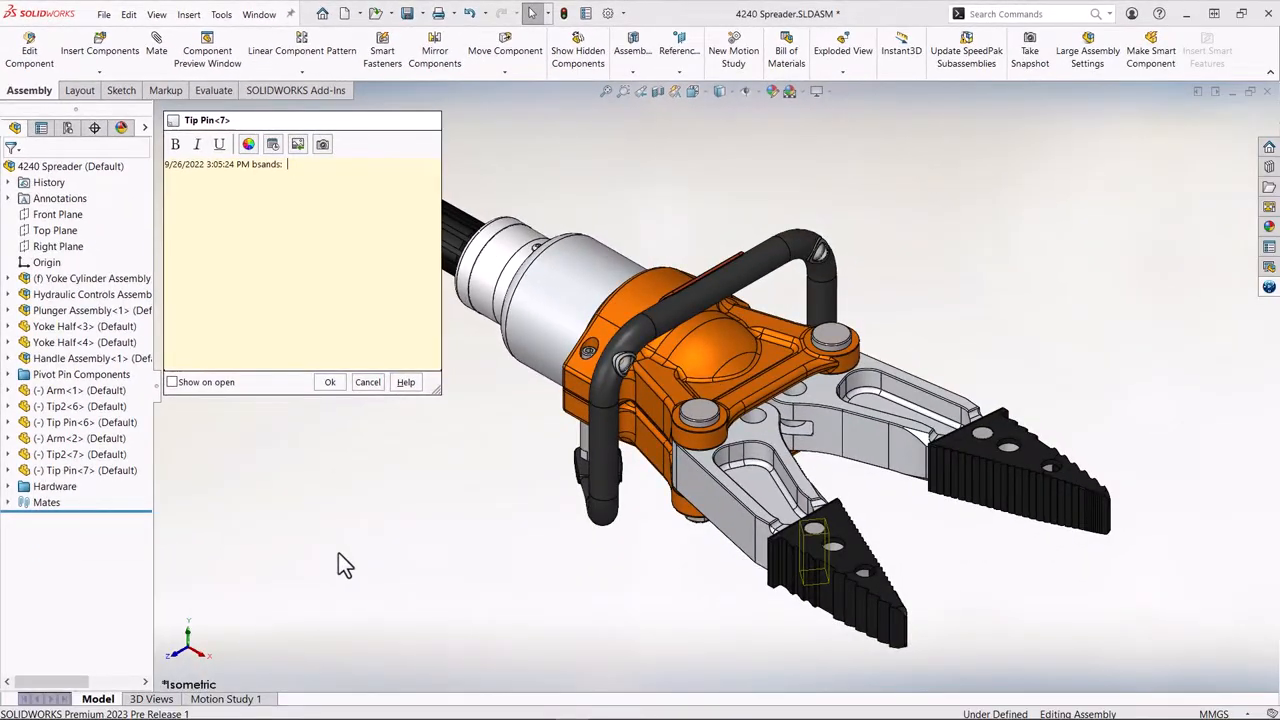
# - Note 'Make sure fastener mates have rotation turned off', colour it, and open comment colour settings
pyautogui.write('Make sure fastener mates have rotation turned off')
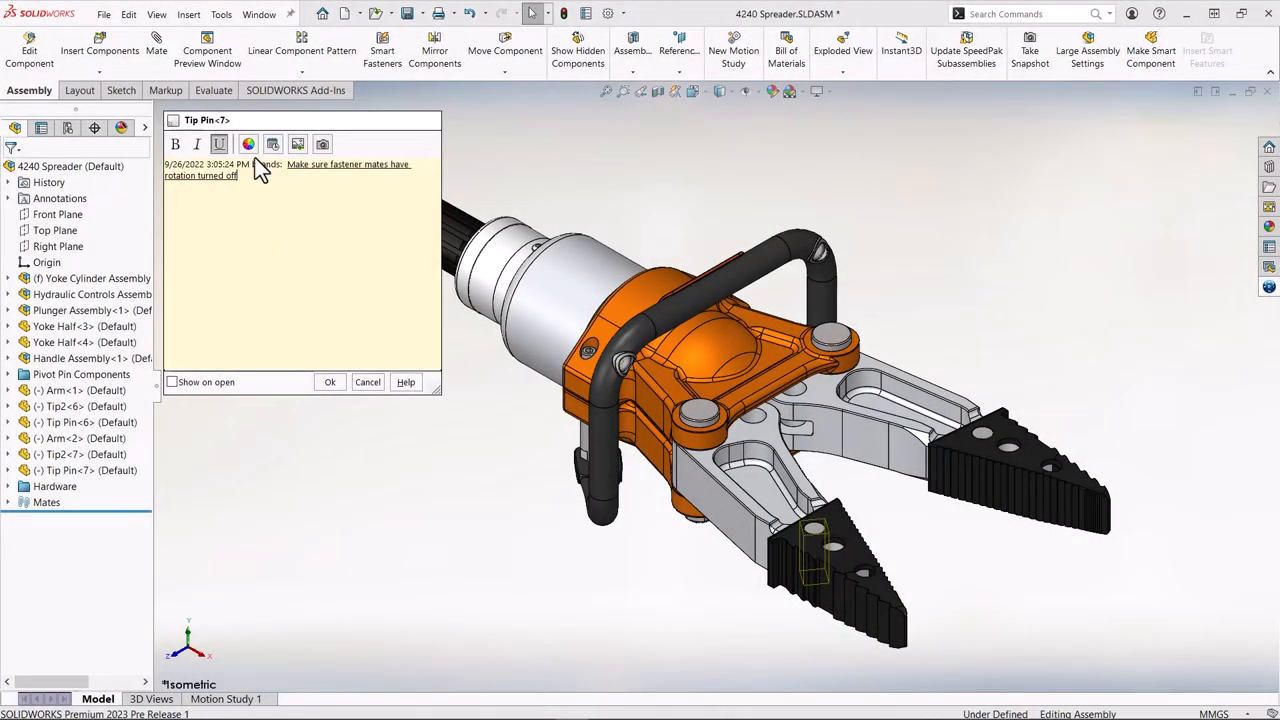
pyautogui.click(248, 143)
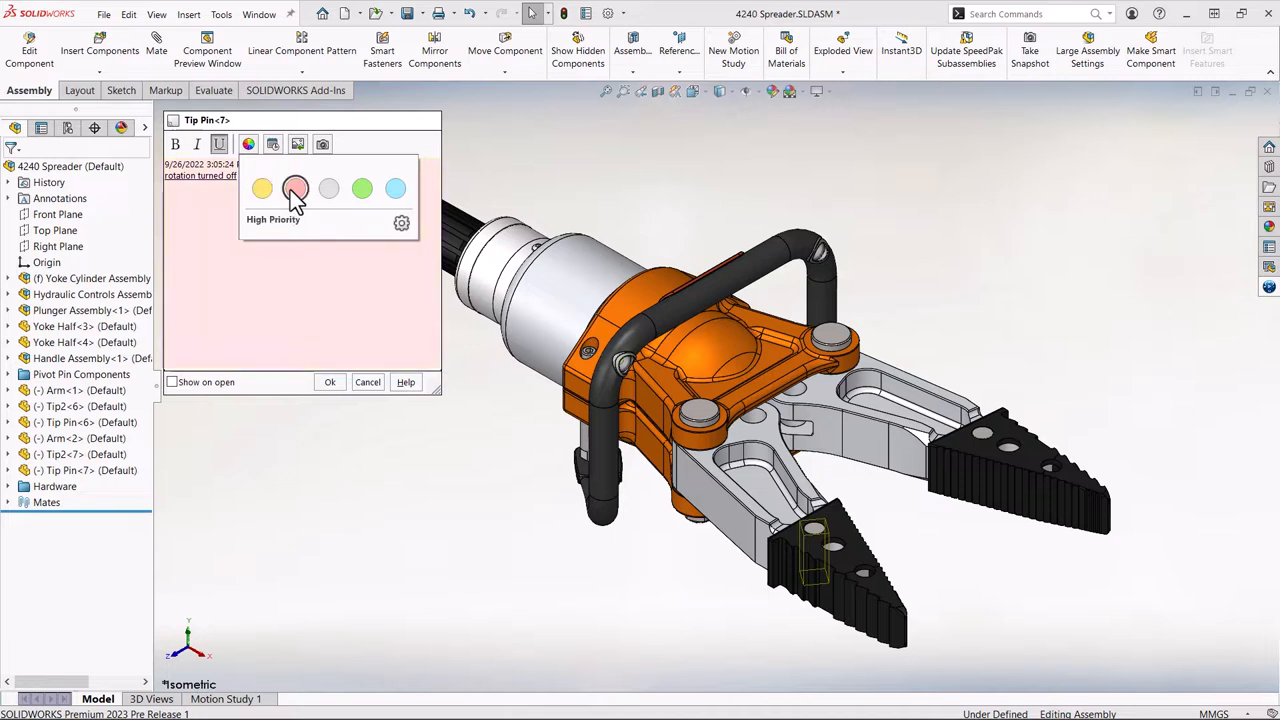
pyautogui.click(401, 223)
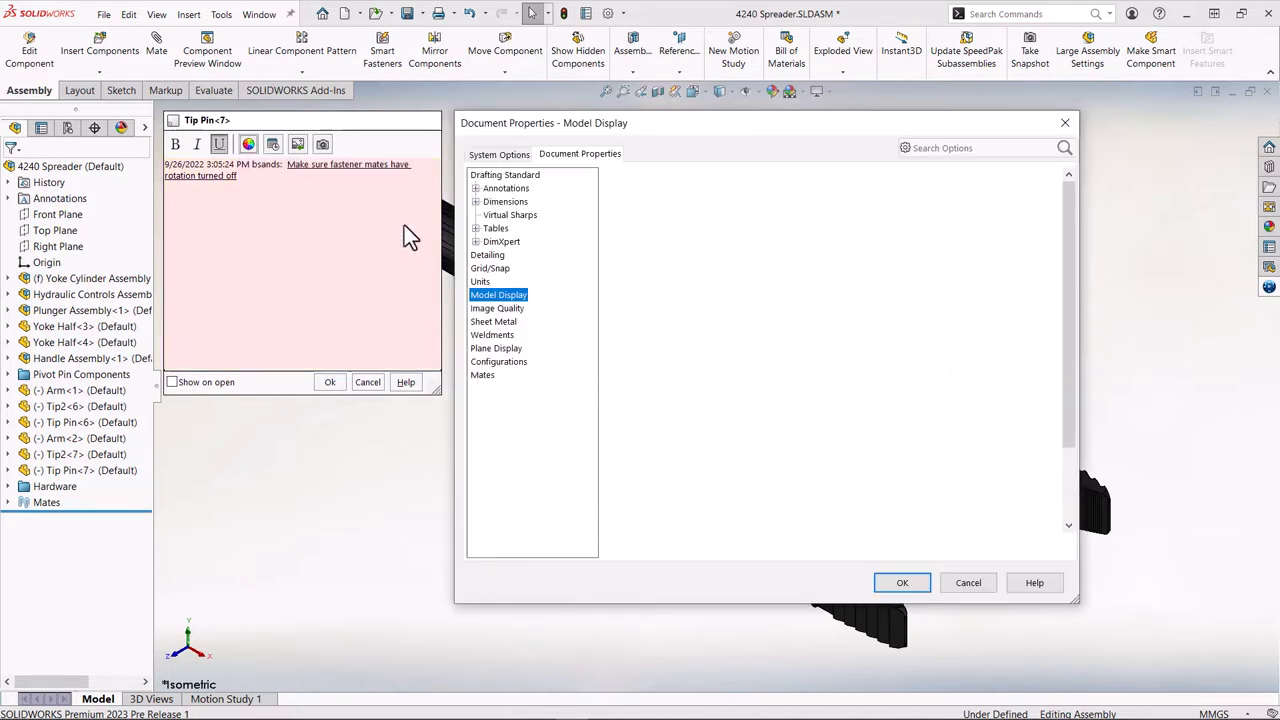
pyautogui.click(498, 294)
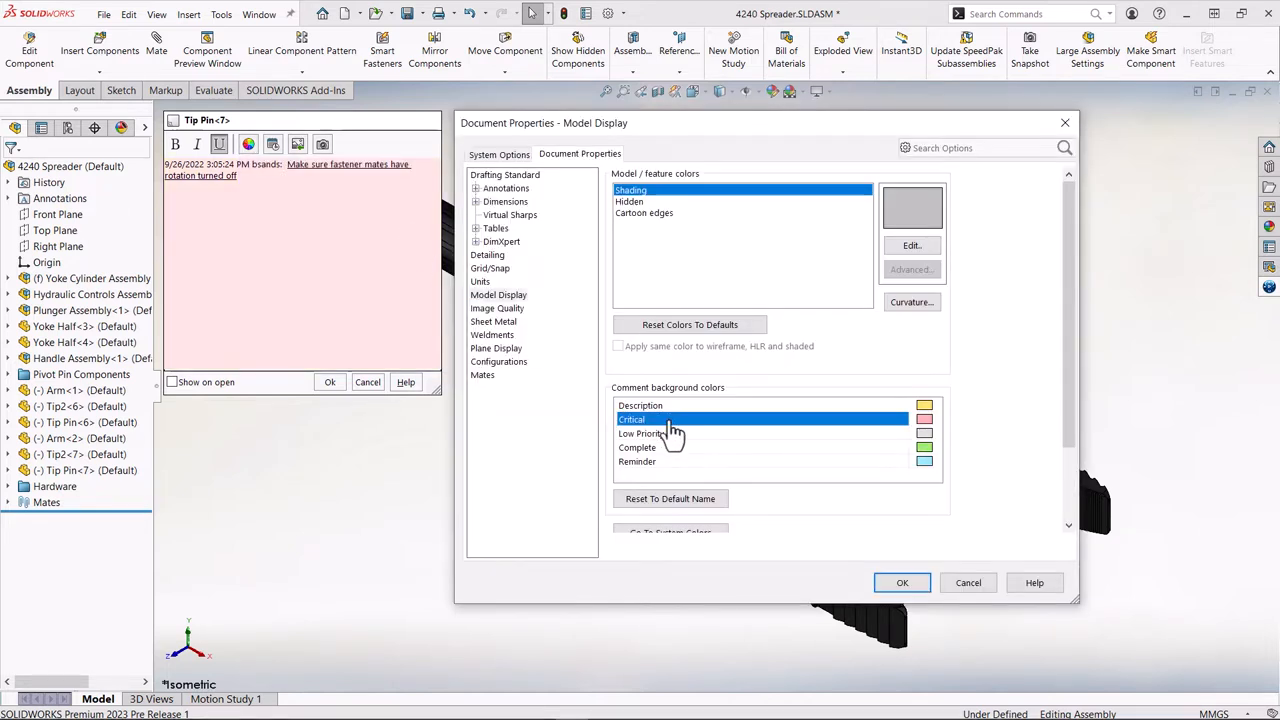
# - Return to the comment, insert a model-view screenshot, and enable Show on open
pyautogui.click(901, 582)
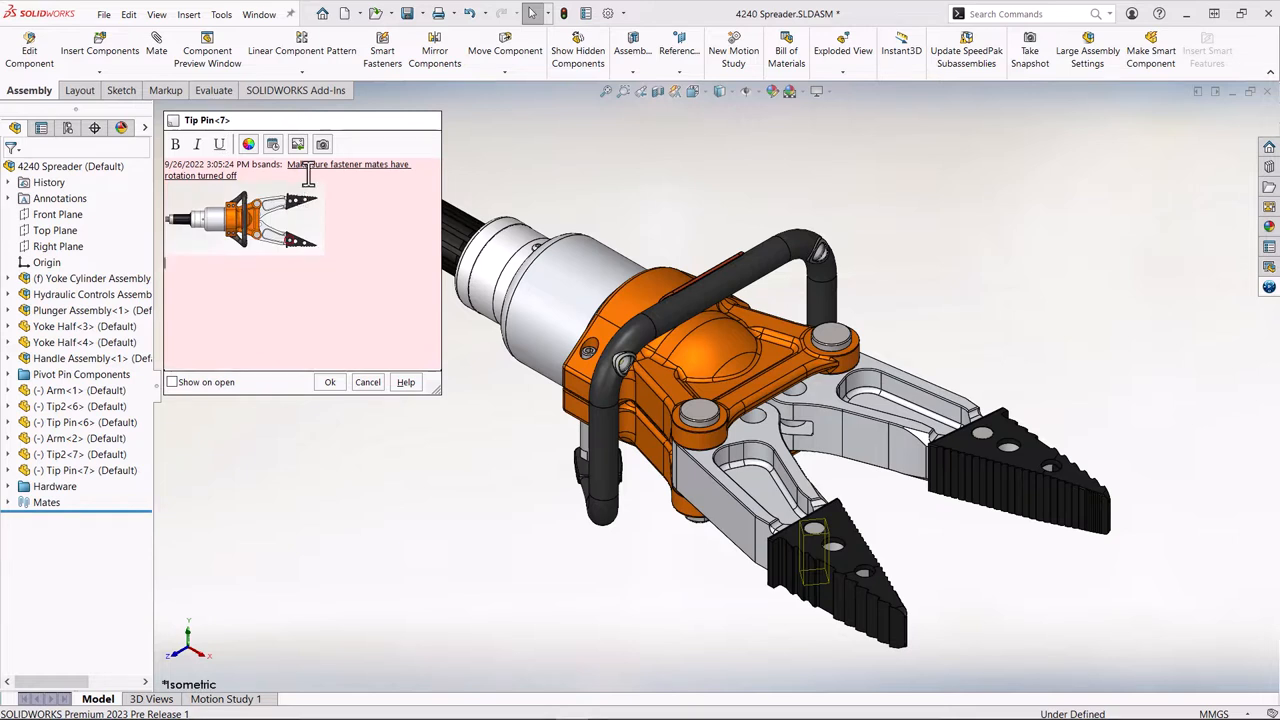
pyautogui.click(322, 144)
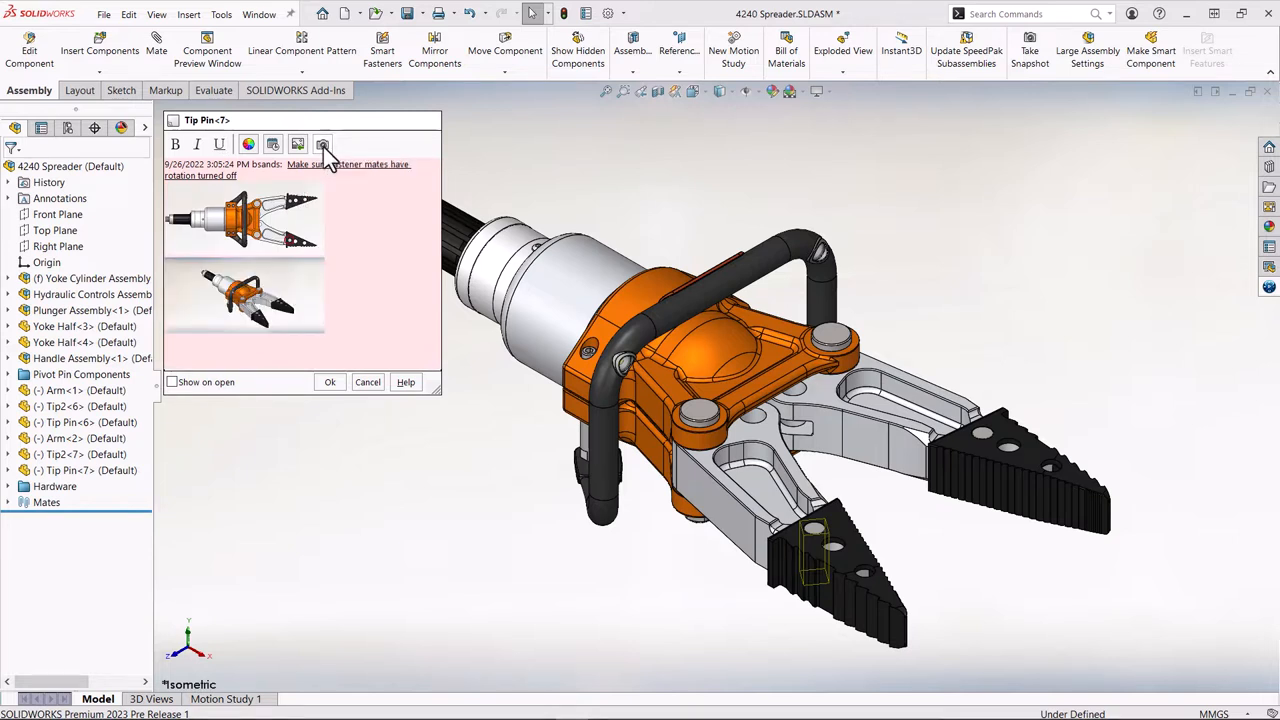
pyautogui.moveTo(330, 165)
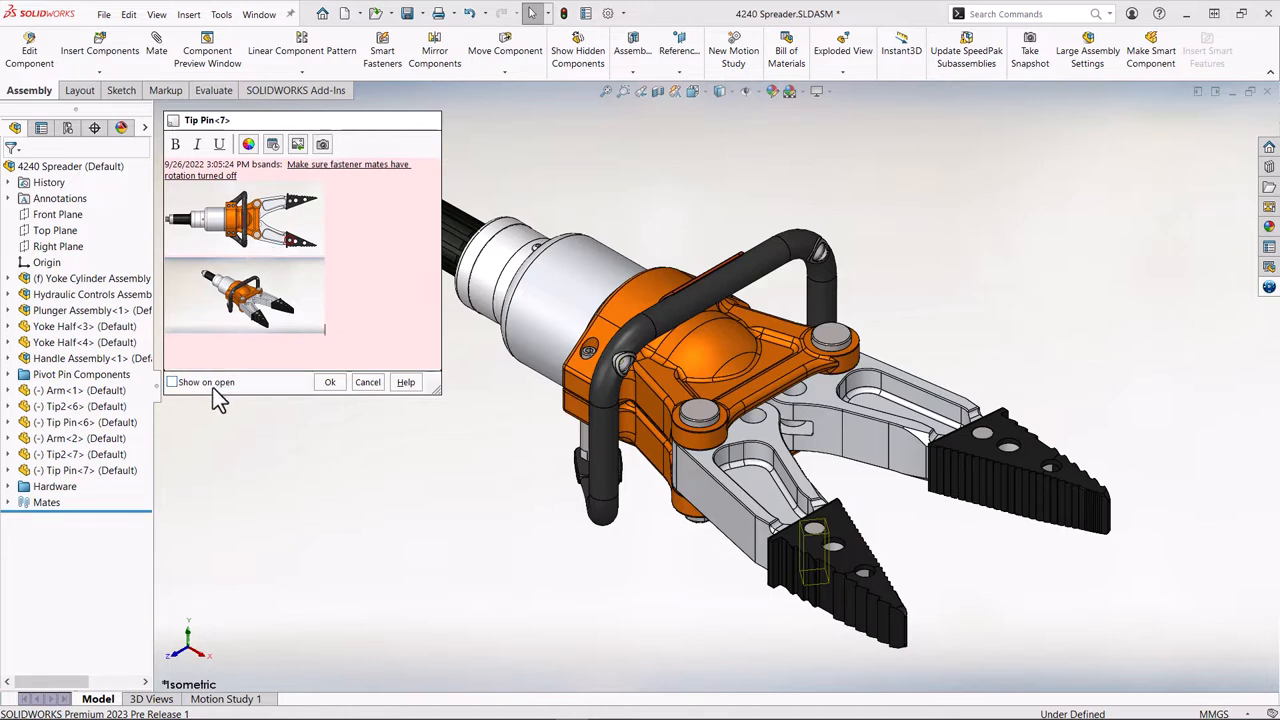
pyautogui.click(172, 382)
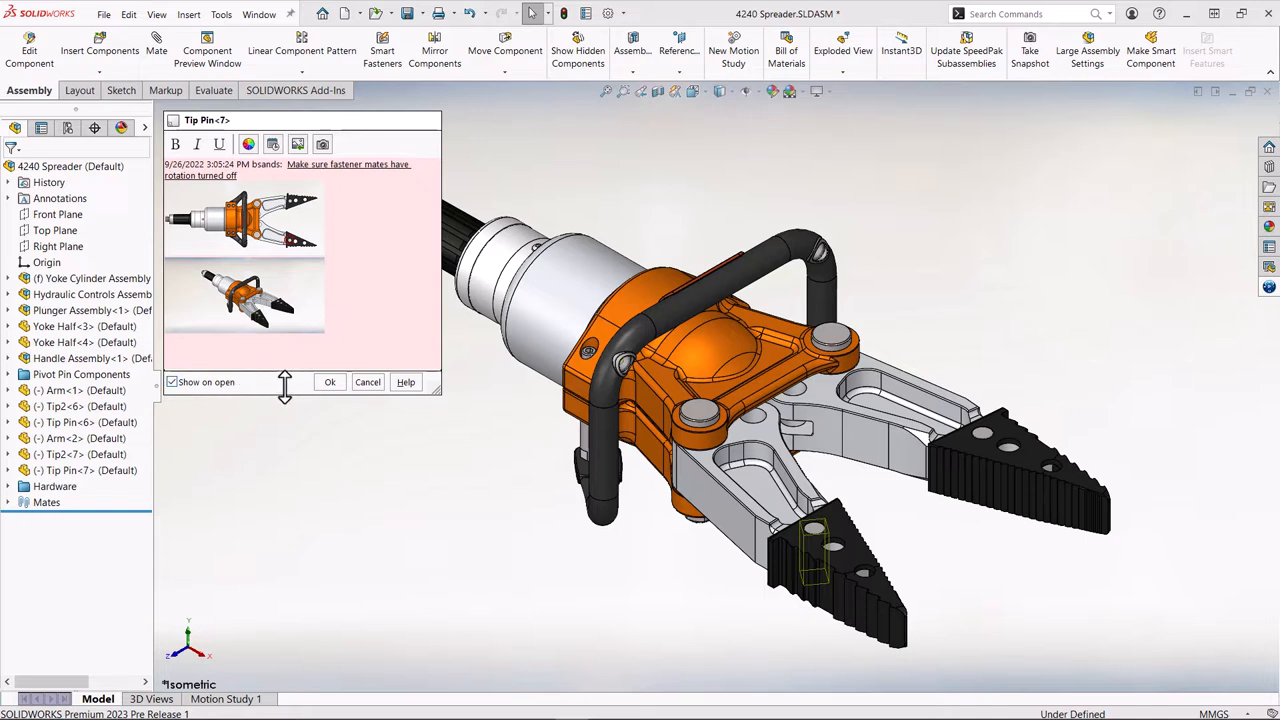
pyautogui.click(330, 382)
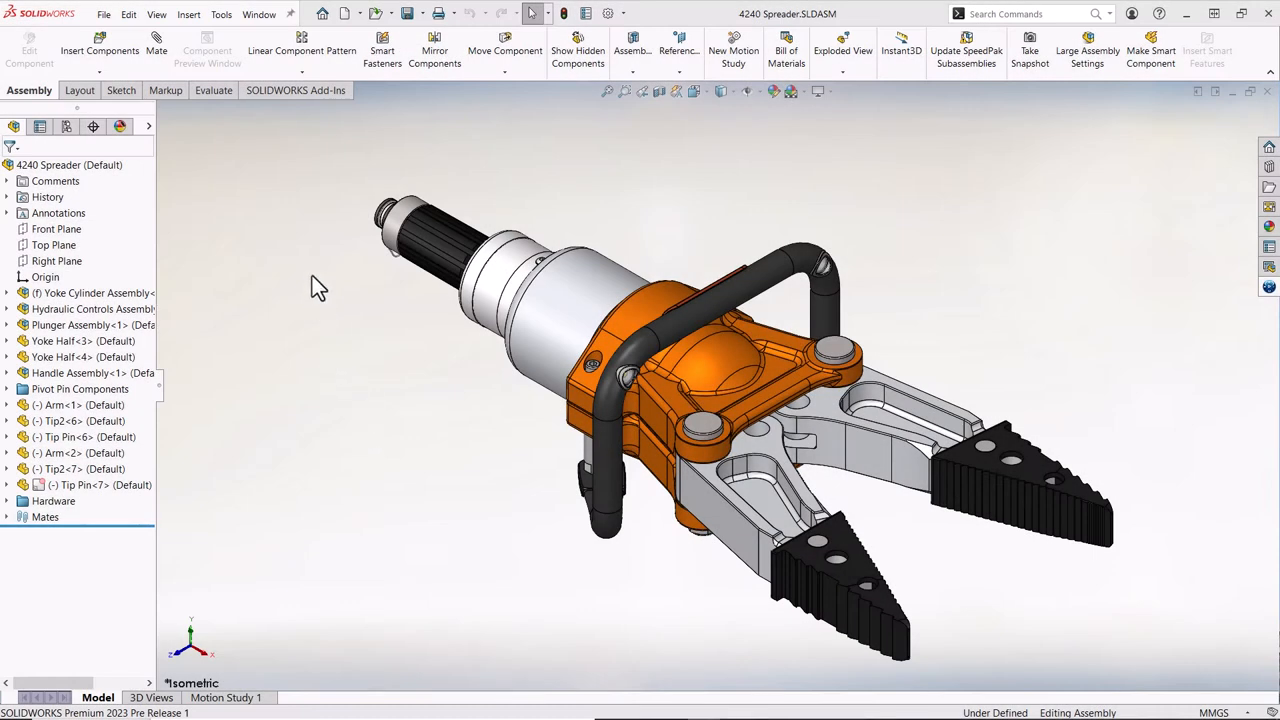
# - Launch Save/Restore Settings from the Tools menu
pyautogui.click(221, 14)
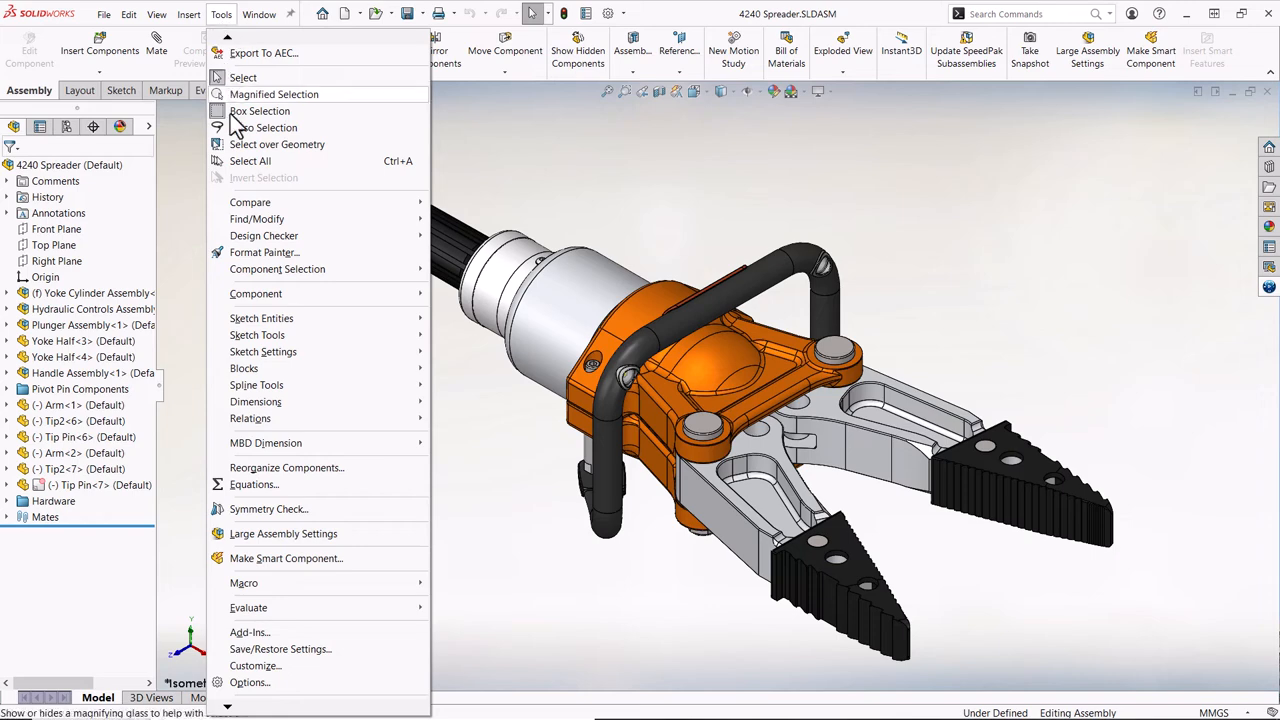
pyautogui.moveTo(310, 657)
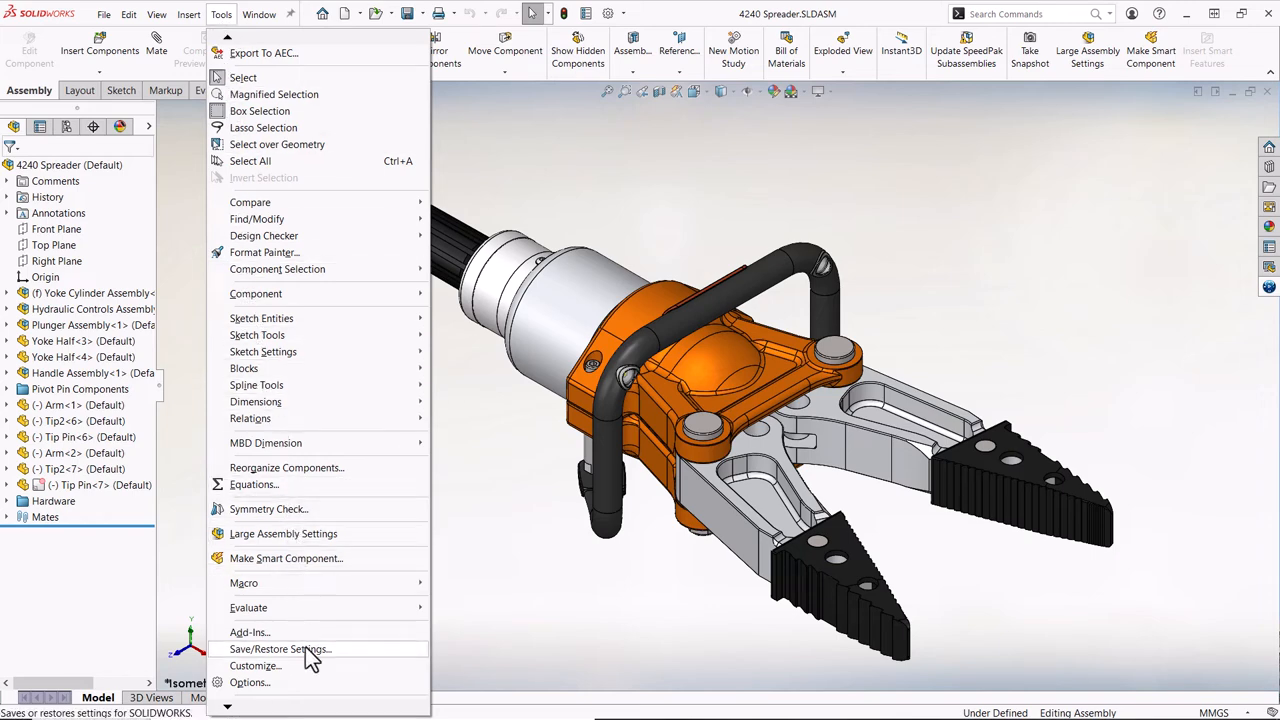
pyautogui.click(280, 649)
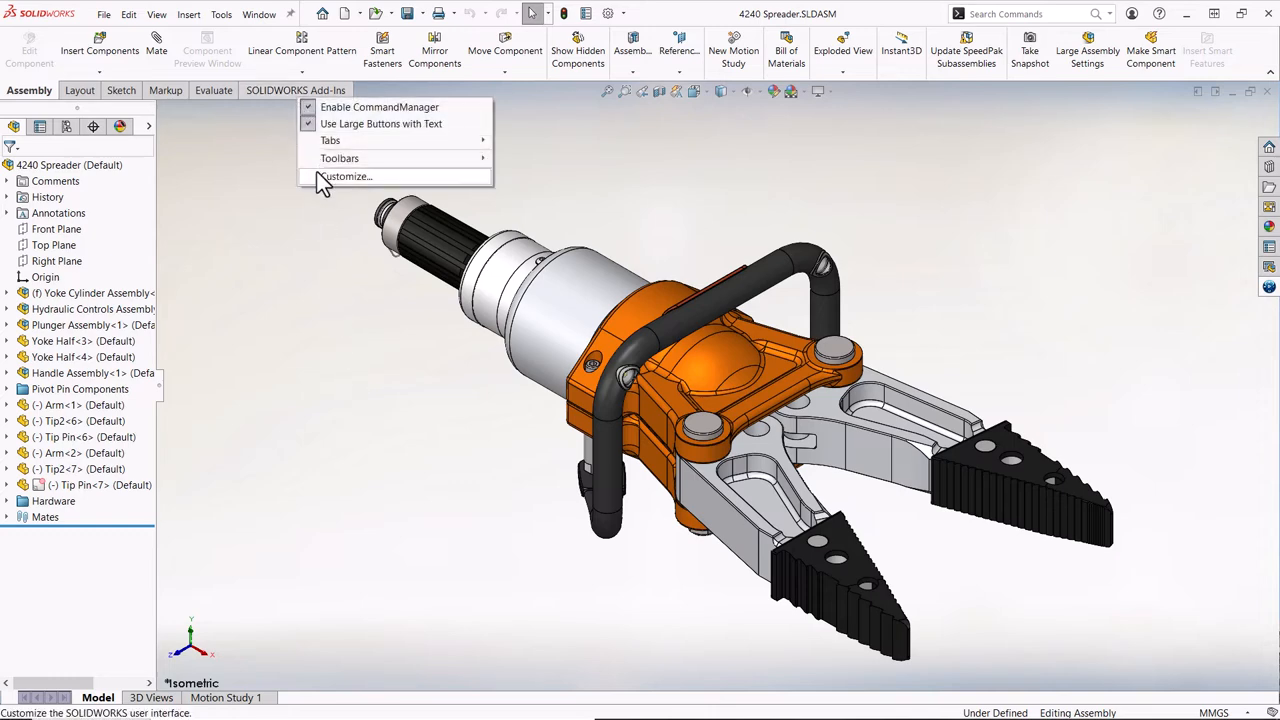
pyautogui.click(345, 176)
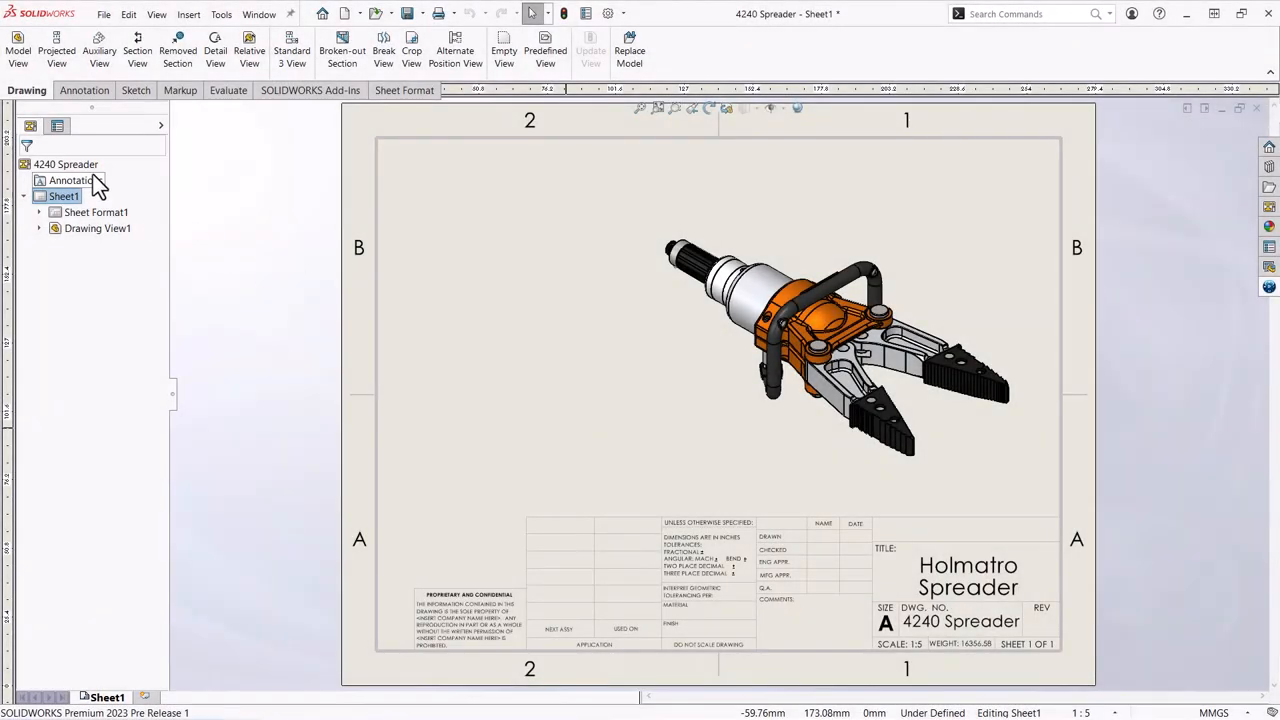
# - Show Component Name and Description in the drawing tree, then choose Tip2 from the View Palette
pyautogui.rightClick(65, 164)
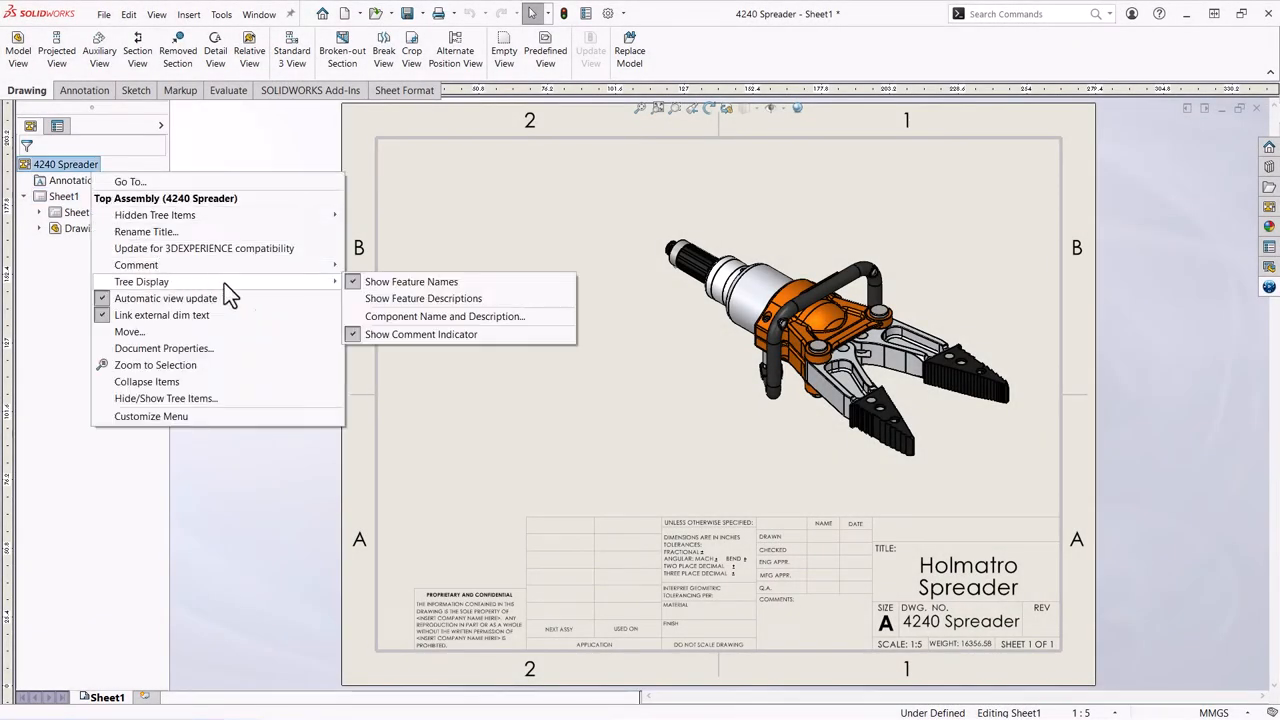
pyautogui.click(444, 316)
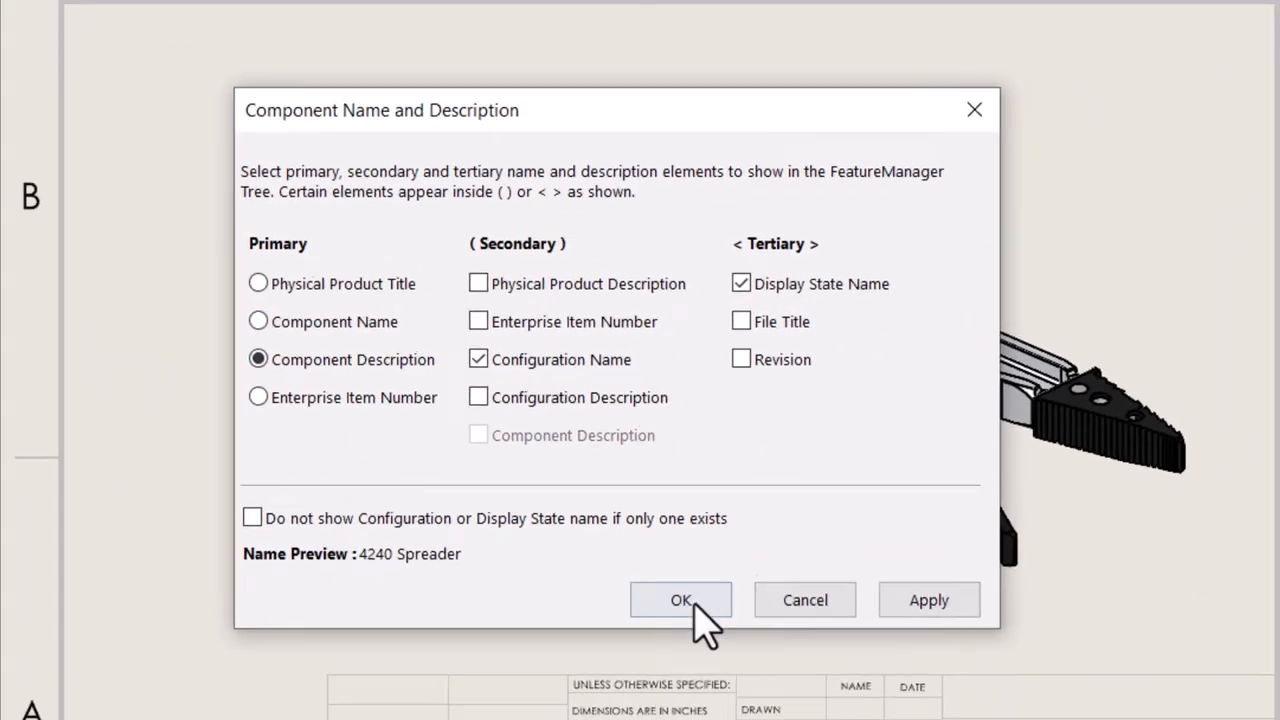
pyautogui.click(680, 600)
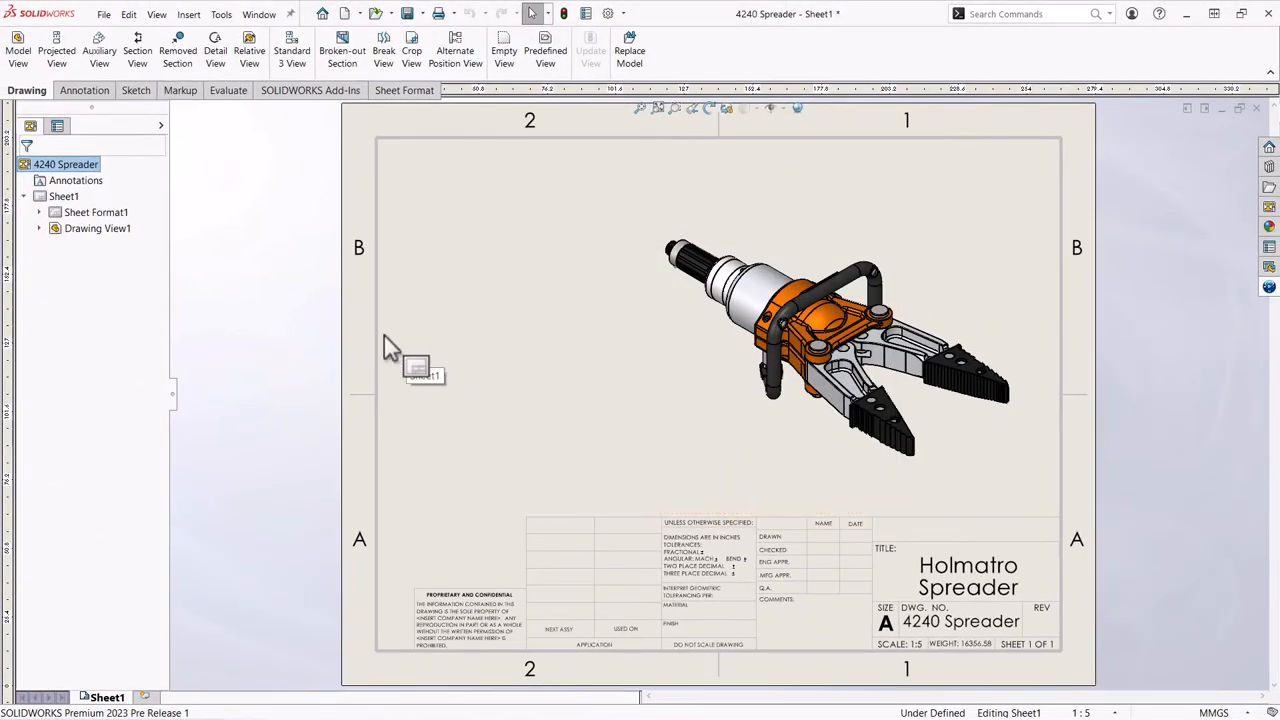
pyautogui.click(18, 50)
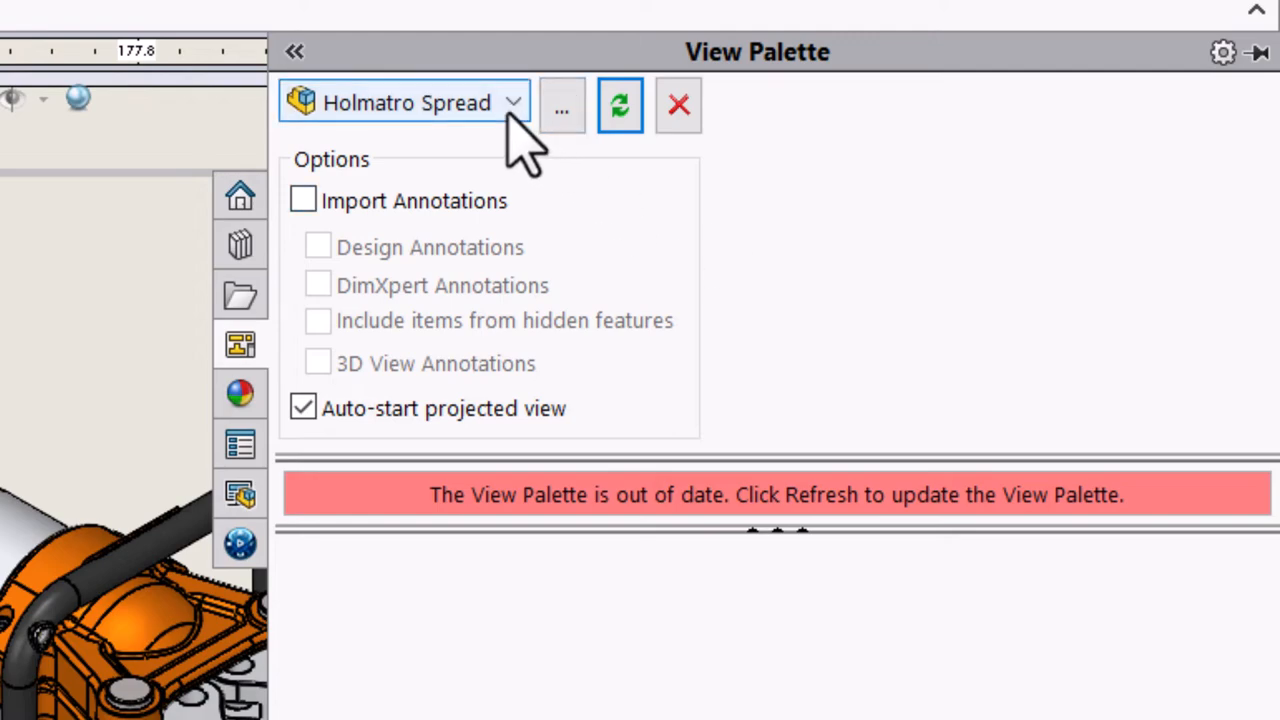
pyautogui.click(678, 105)
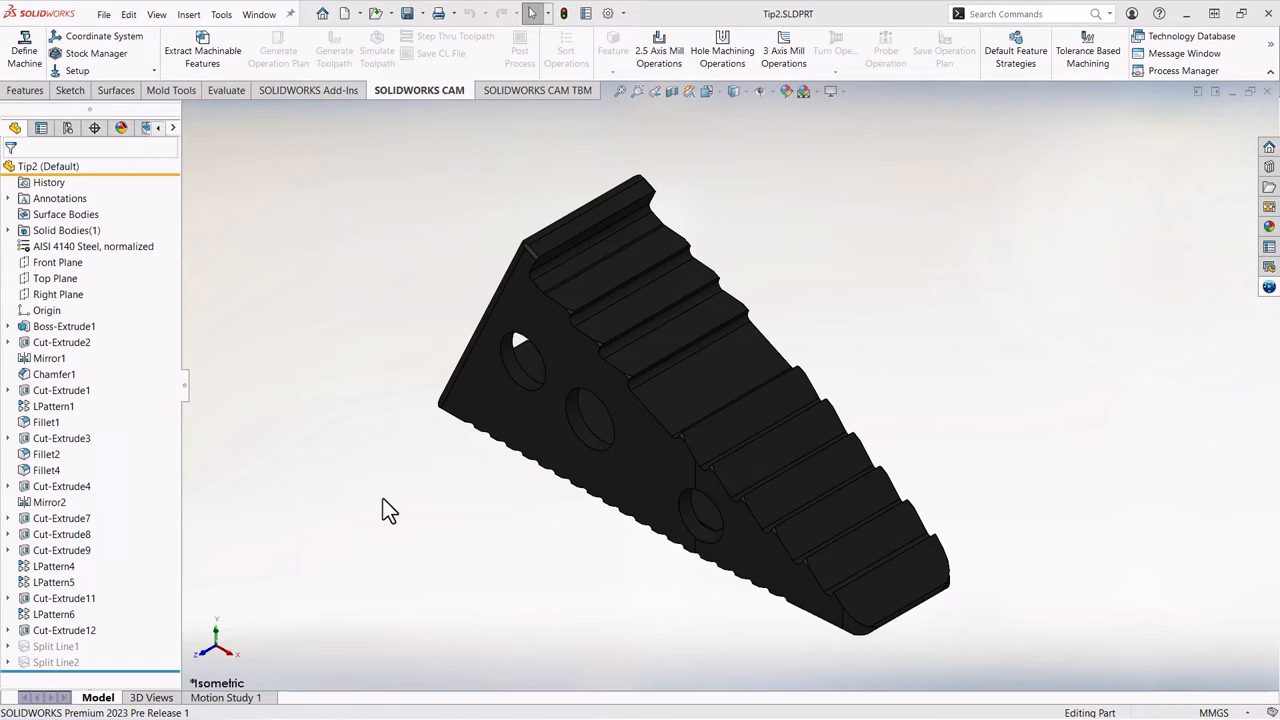
pyautogui.moveTo(390, 490)
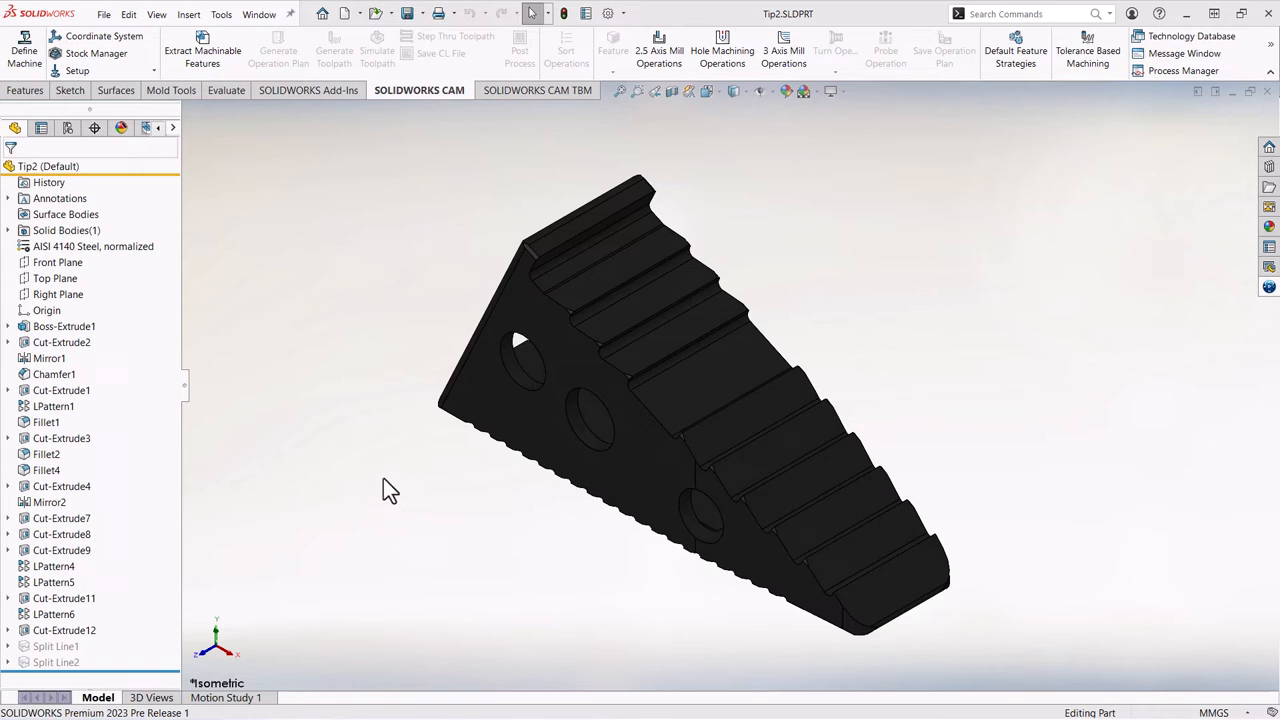
# - Start a Save As copy of the part named 'TipV2'
pyautogui.click(418, 13)
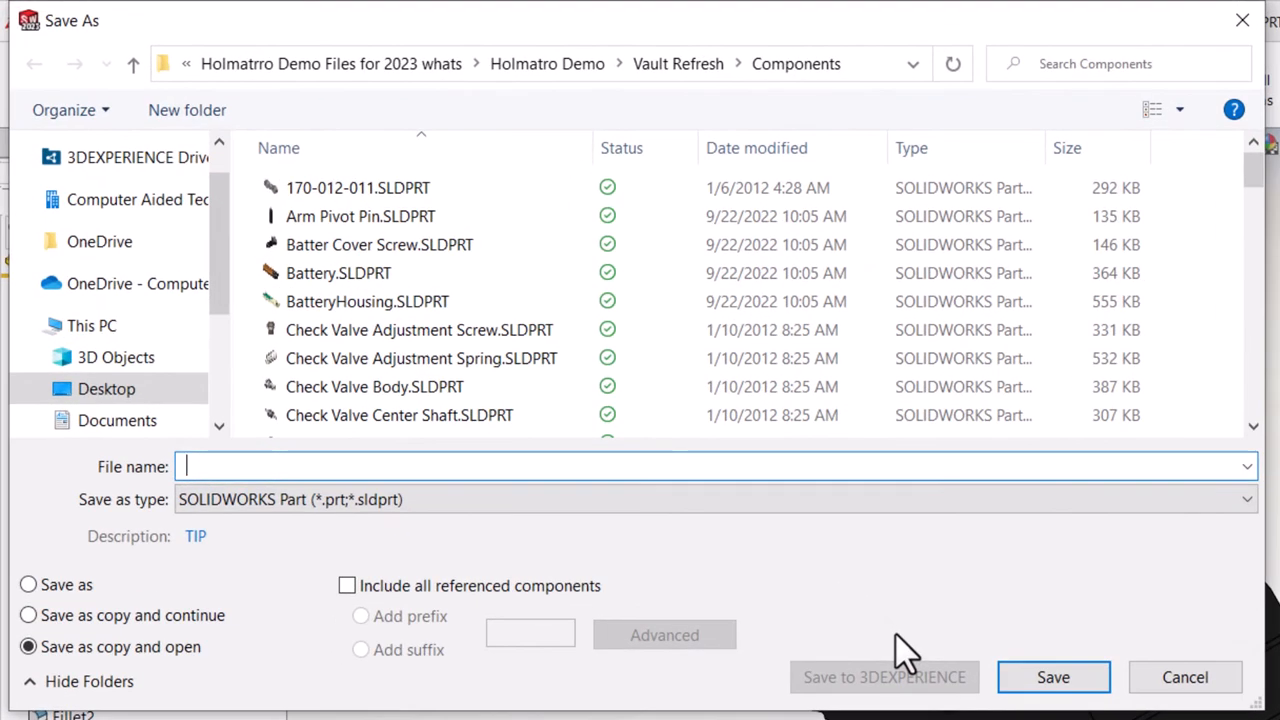
pyautogui.write('Tip')
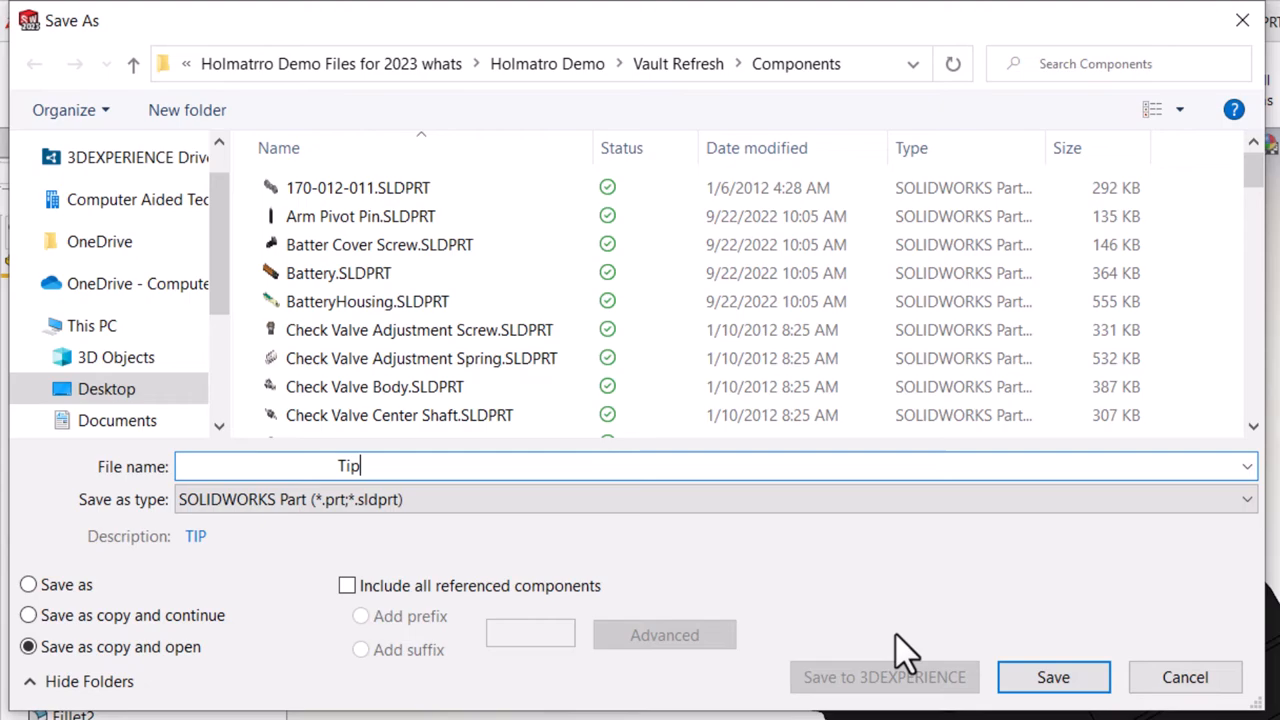
pyautogui.write('V2')
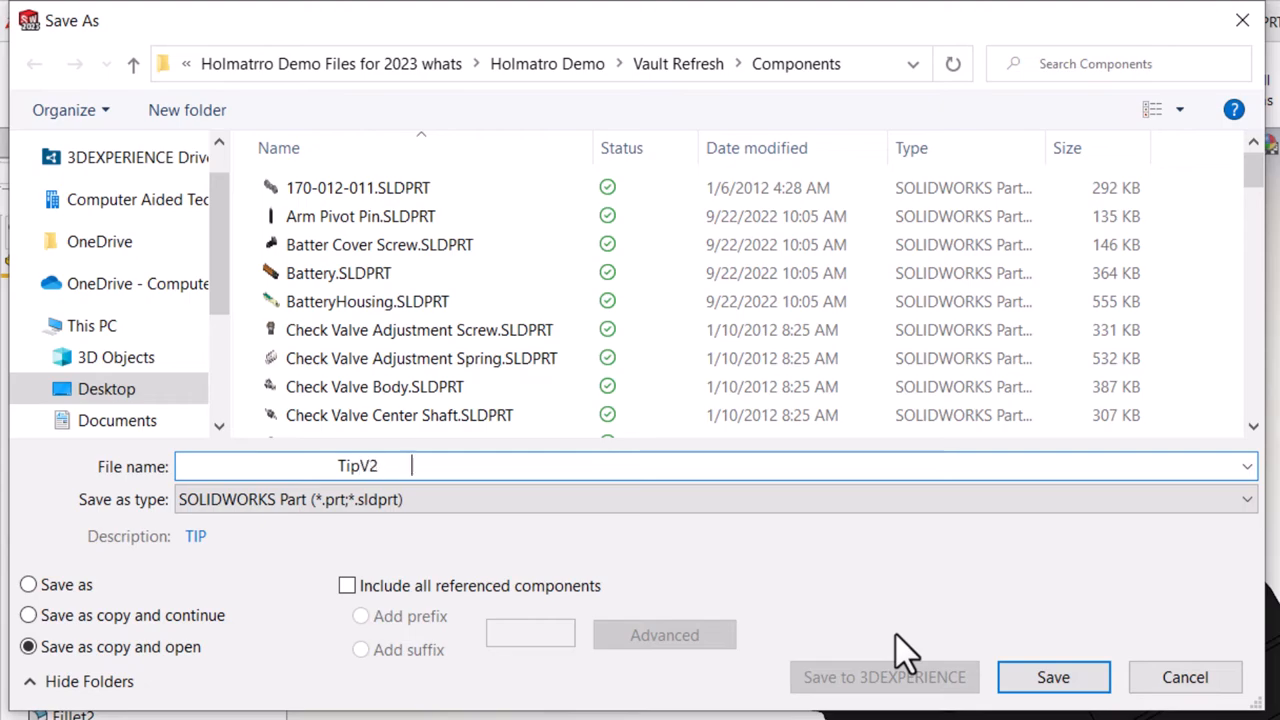